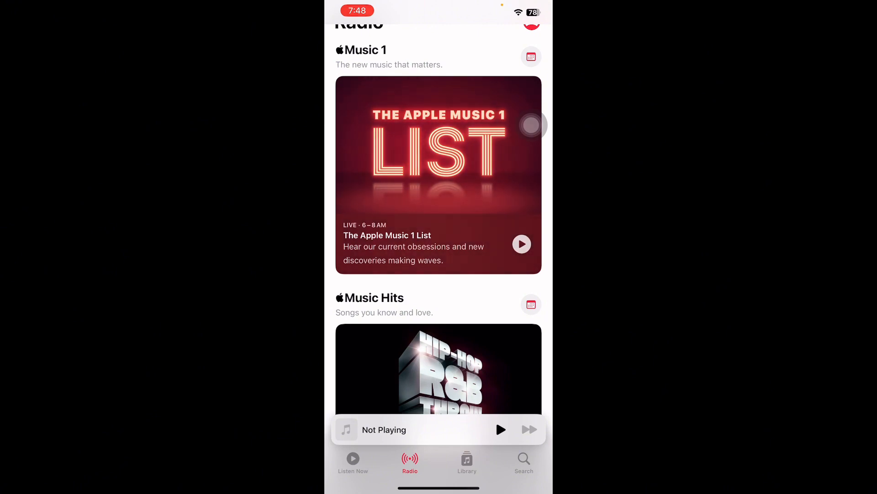
# Step: Leave Apple Music's Radio page and return to the home screen with the home gesture
pyautogui.press('home')
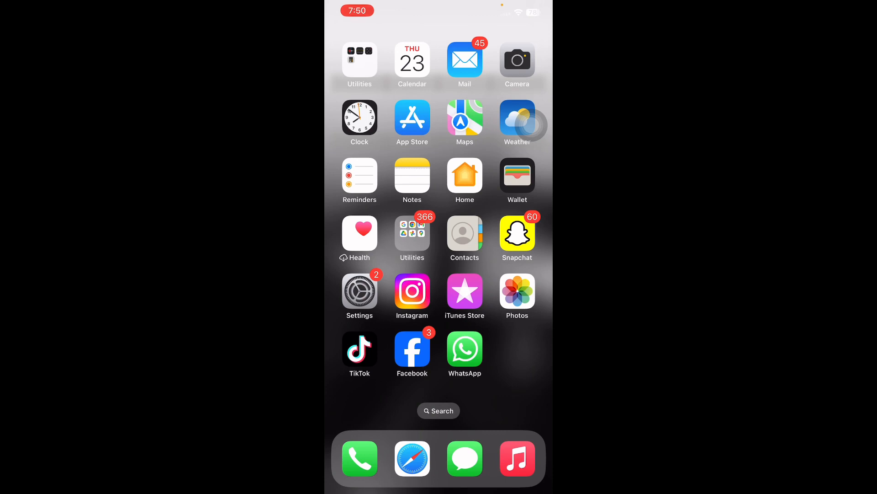
pyautogui.click(360, 292)
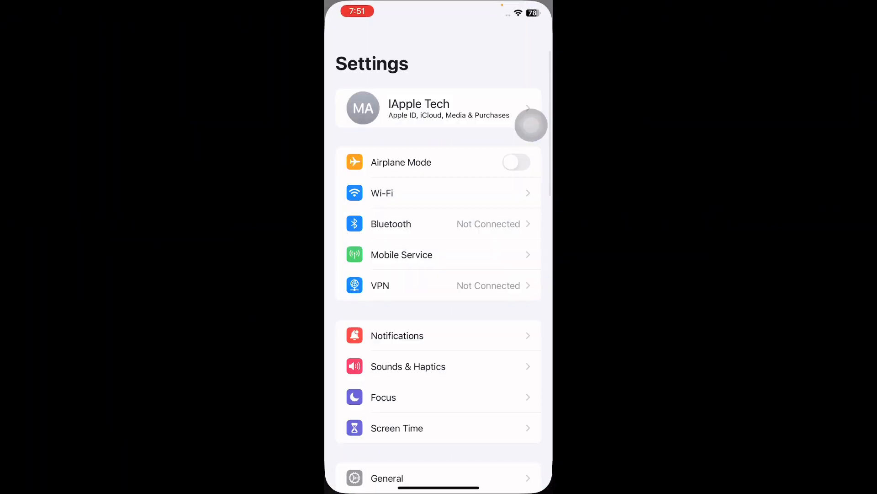
pyautogui.scroll(-3)
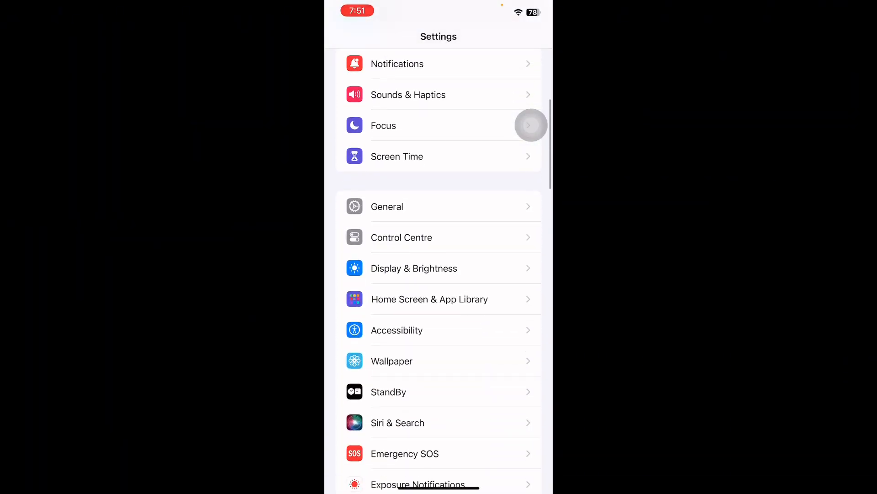
pyautogui.click(408, 94)
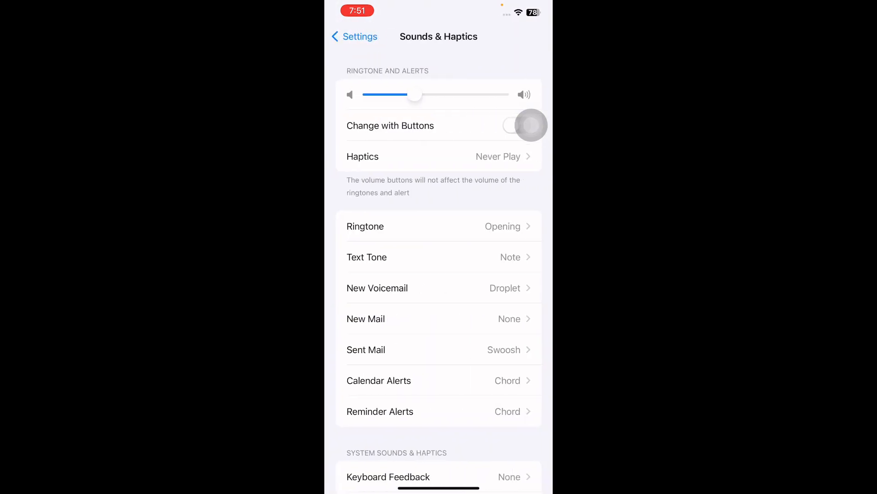
pyautogui.scroll(-3)
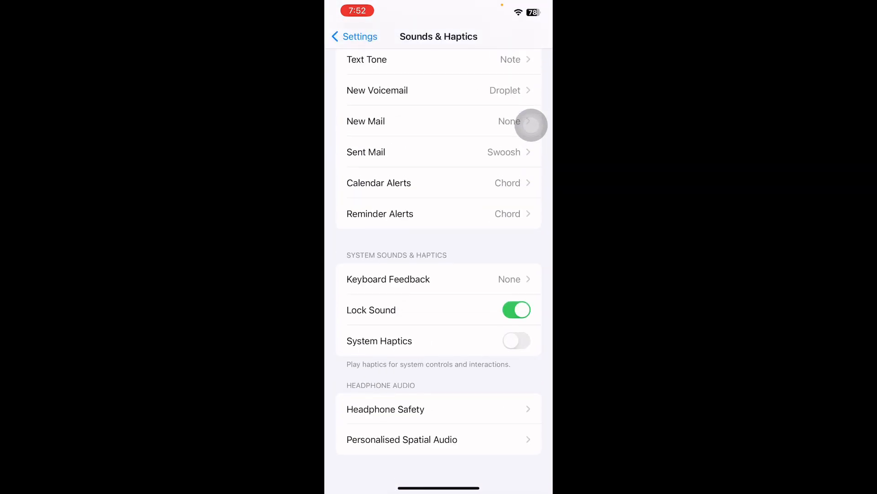
pyautogui.click(386, 409)
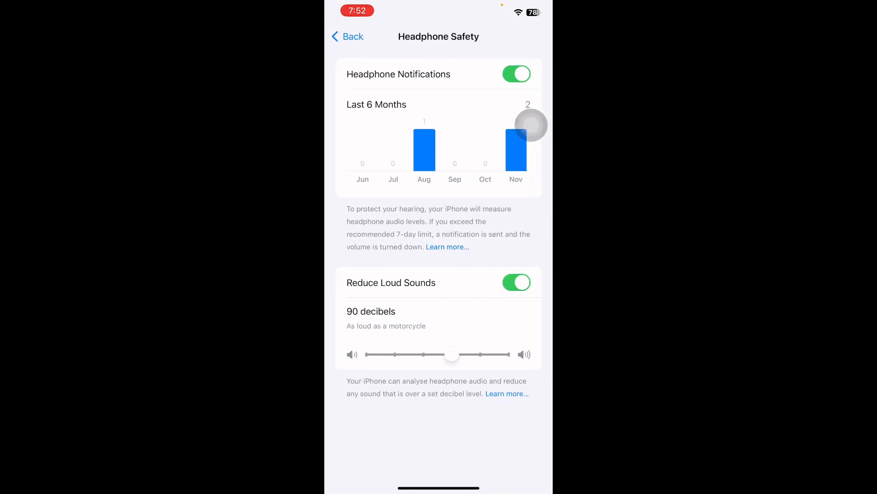
pyautogui.click(516, 281)
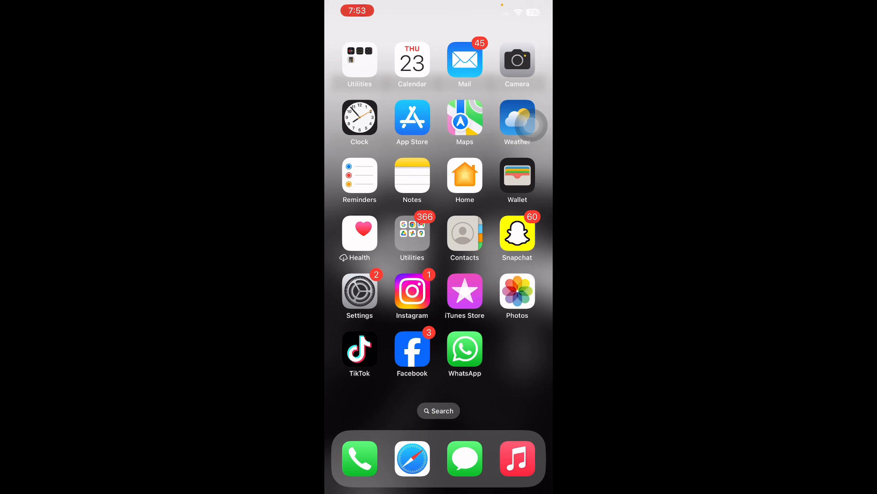
pyautogui.click(359, 291)
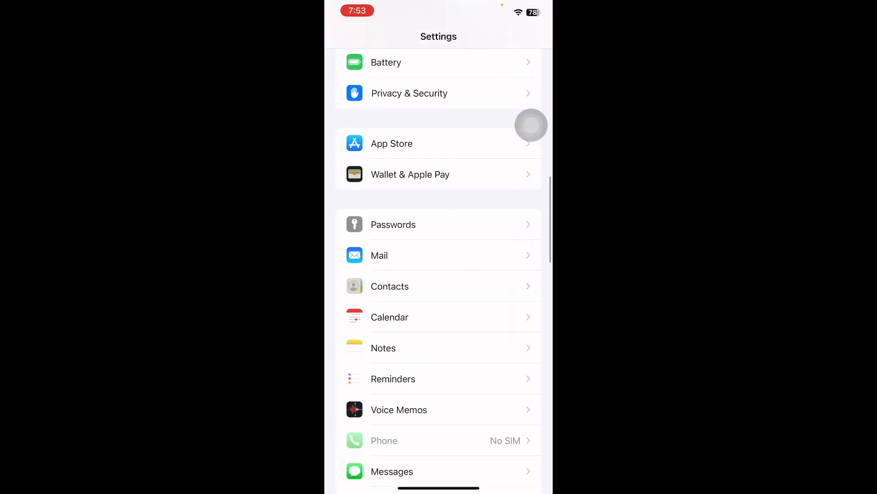
pyautogui.scroll(-3)
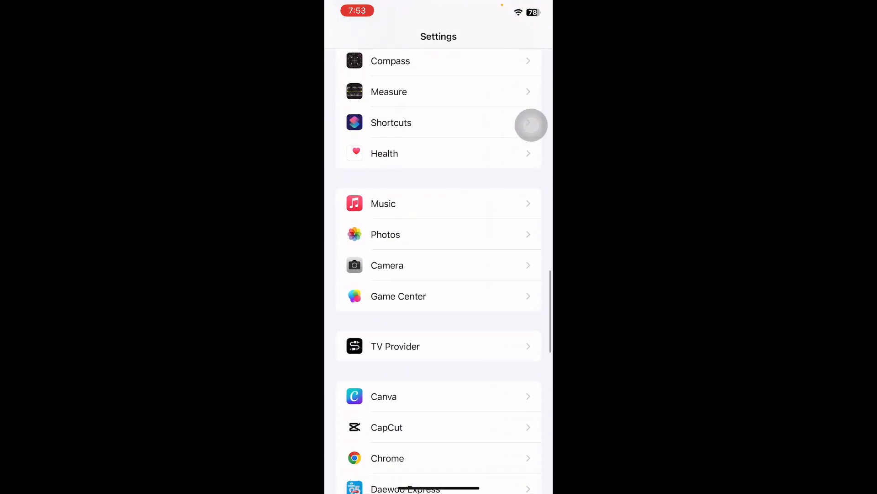
pyautogui.click(383, 203)
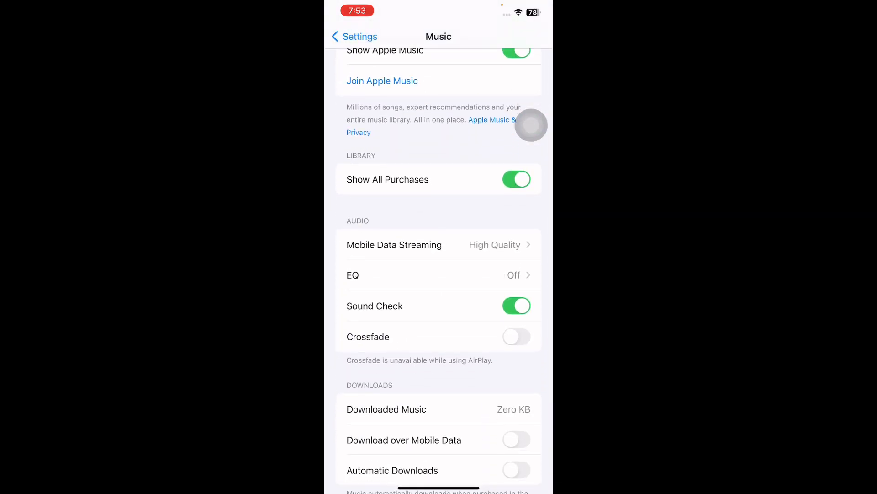
pyautogui.click(516, 305)
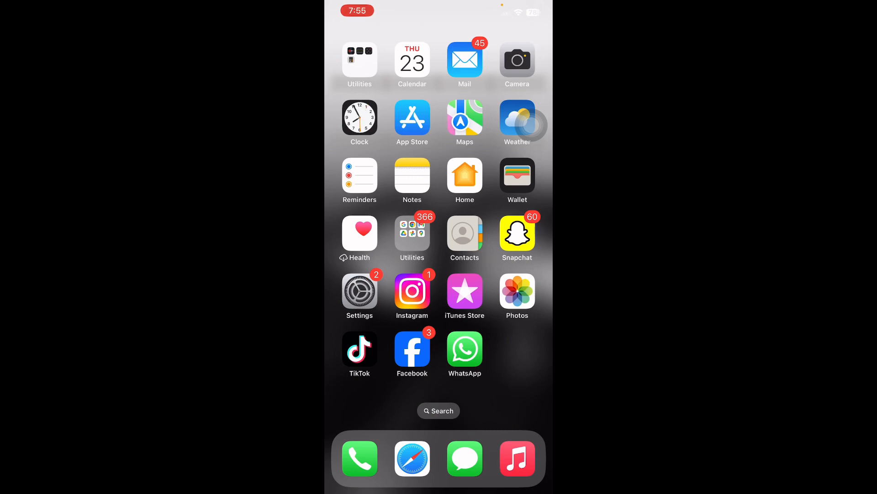
pyautogui.click(359, 291)
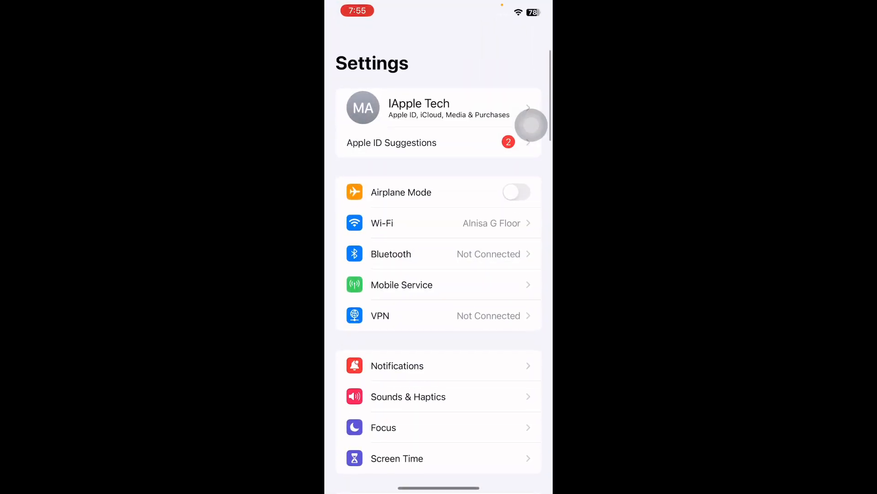
pyautogui.scroll(-3)
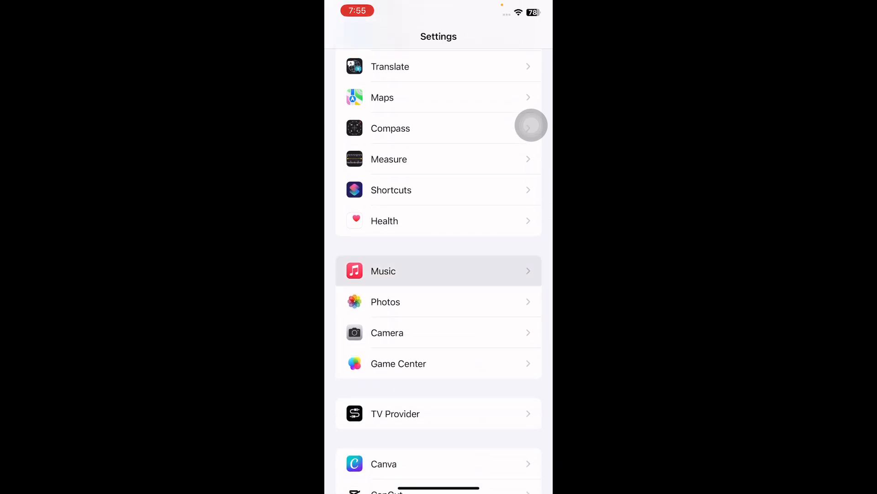
pyautogui.click(384, 271)
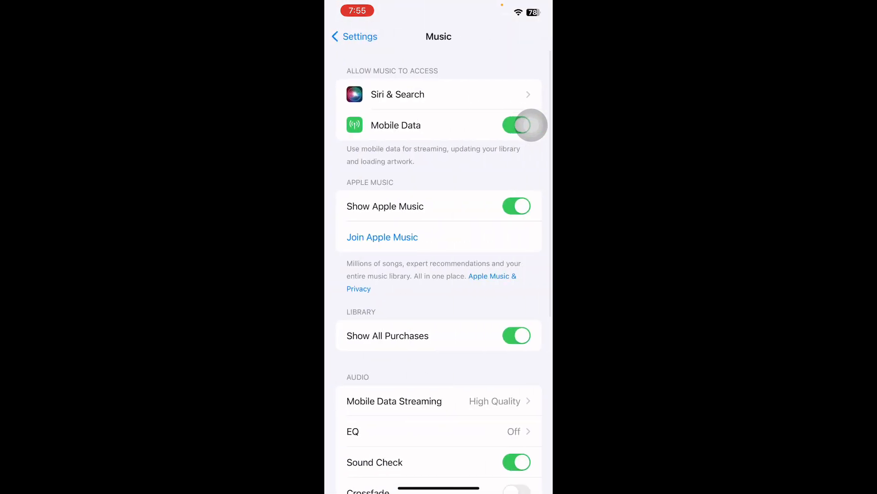
pyautogui.scroll(-3)
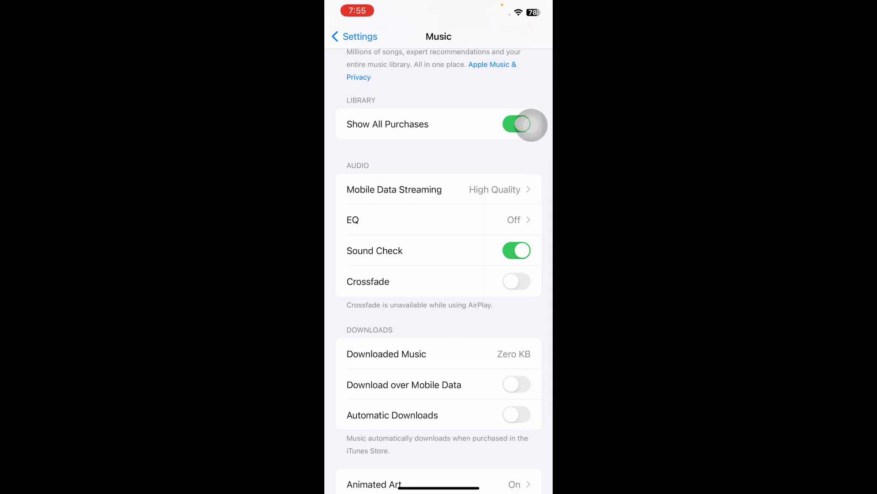
pyautogui.click(442, 219)
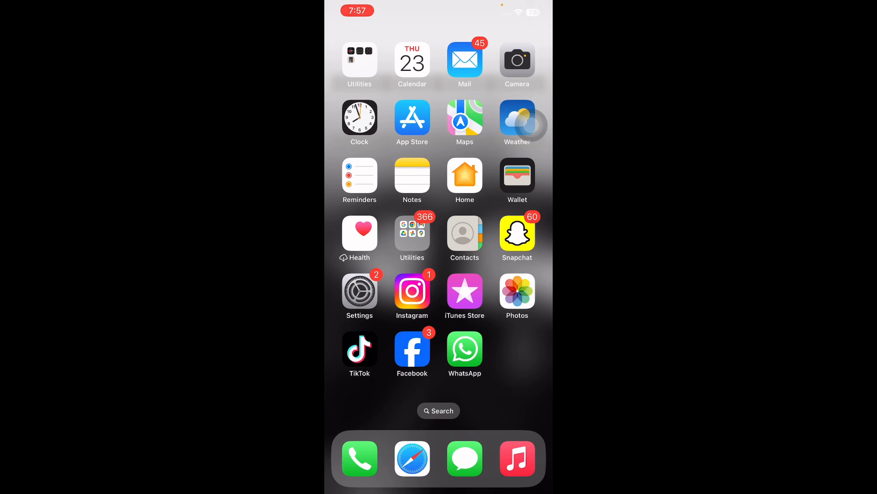
# Step: Reach the expanded Bluetooth connectivity panel listing the known, not-connected devices
pyautogui.click(359, 292)
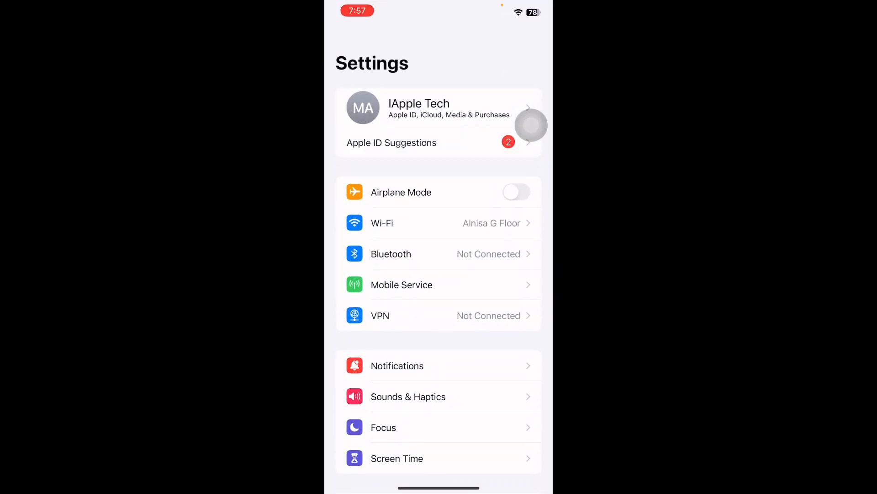
pyautogui.click(391, 254)
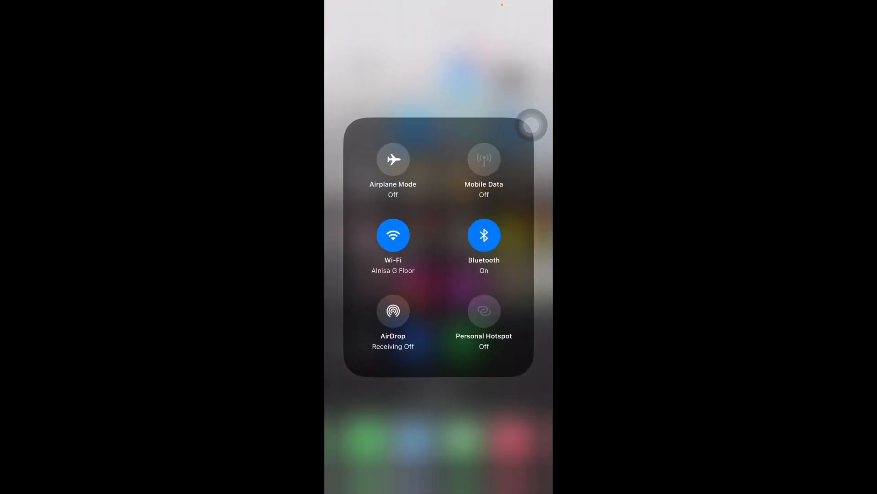
pyautogui.click(484, 235)
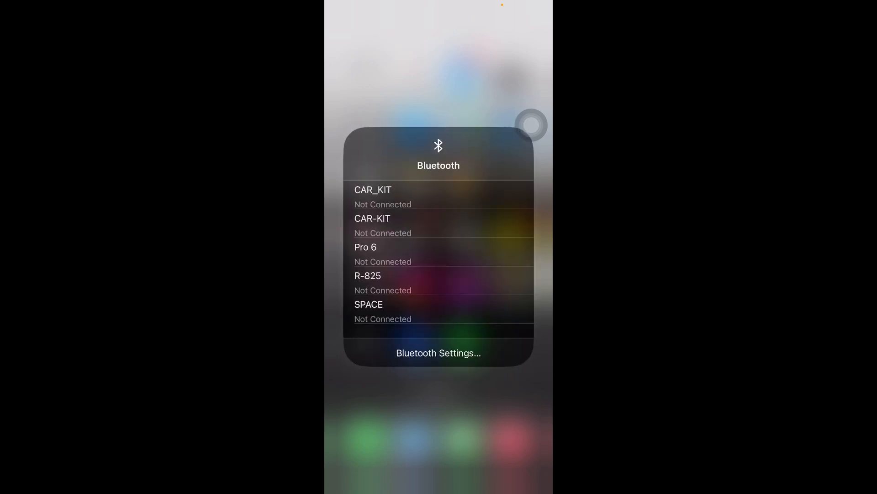